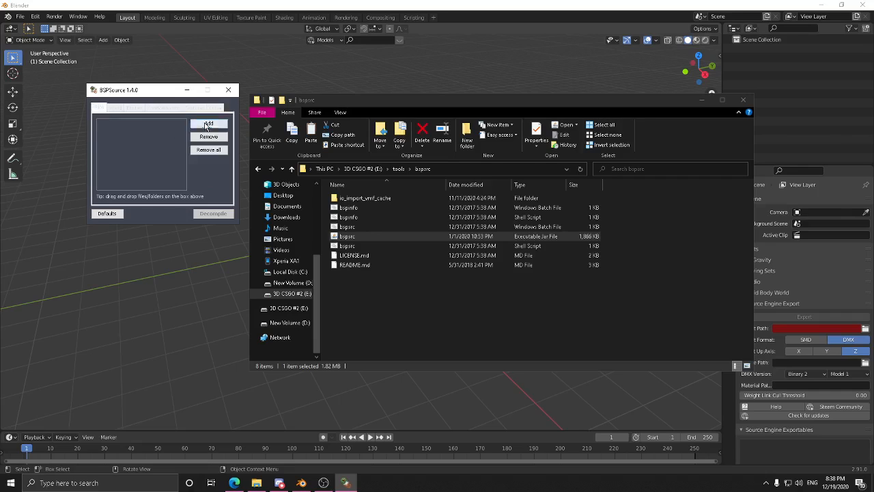
Add a CS:GO .bsp map from the game's folders to BSPSource for decompiling
{"action": "left_click", "coordinate": [209, 123]}
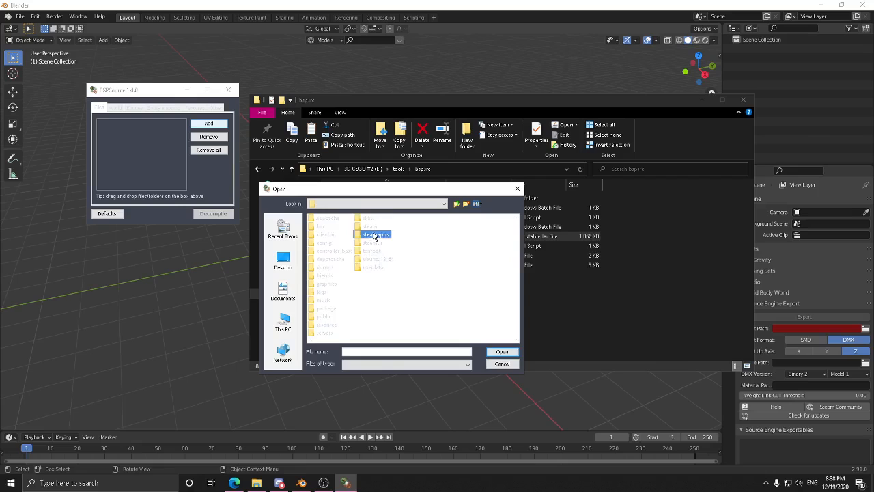
{"action": "double_click", "coordinate": [374, 235]}
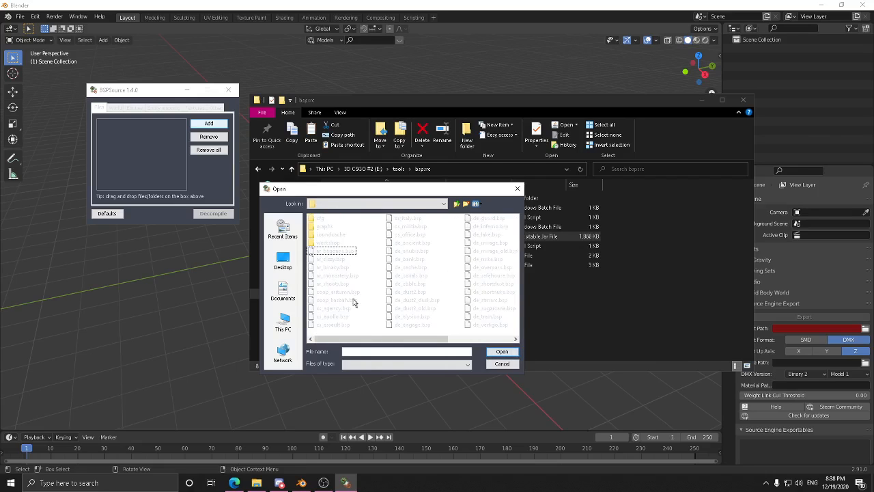
{"action": "mouse_move", "coordinate": [423, 267]}
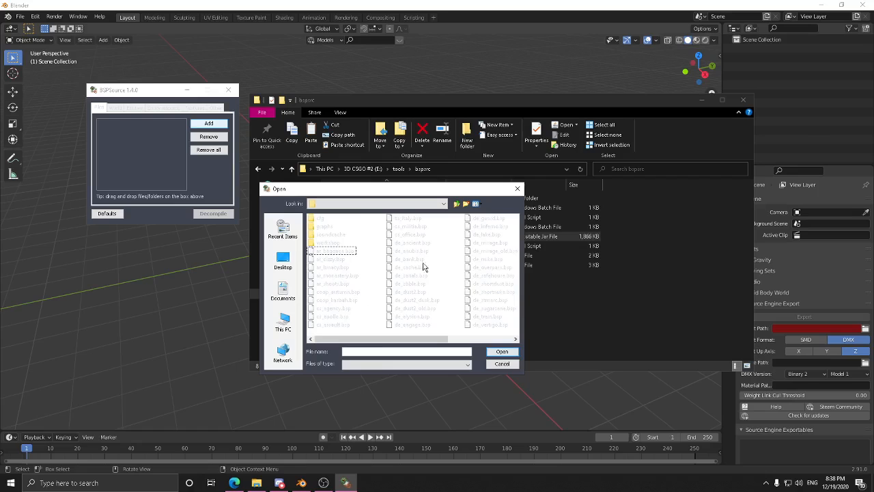
{"action": "left_click", "coordinate": [416, 299]}
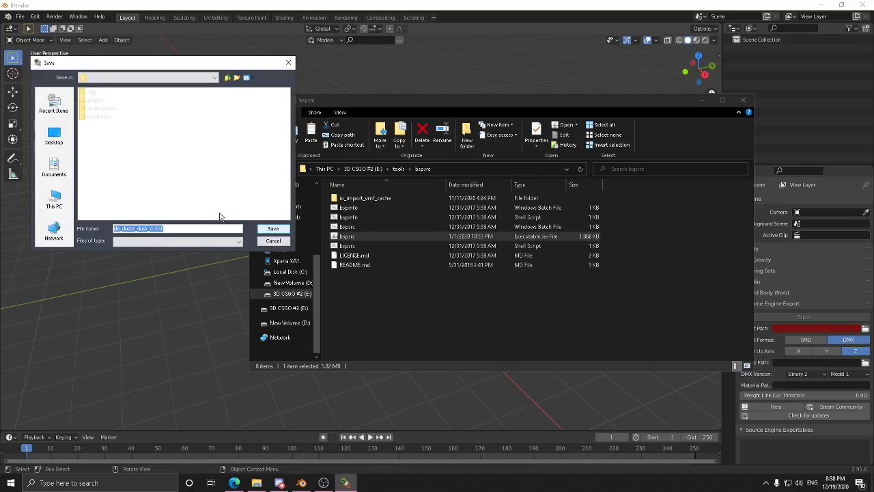
{"action": "mouse_move", "coordinate": [68, 180]}
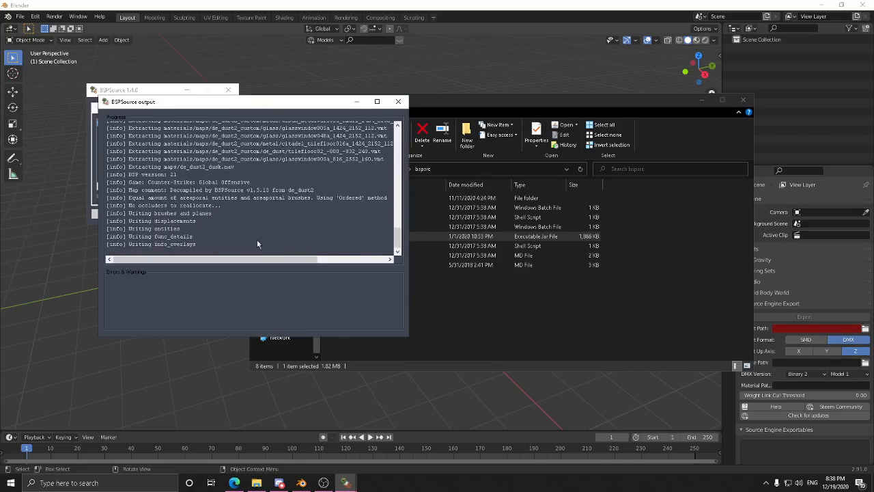
{"action": "mouse_move", "coordinate": [294, 233]}
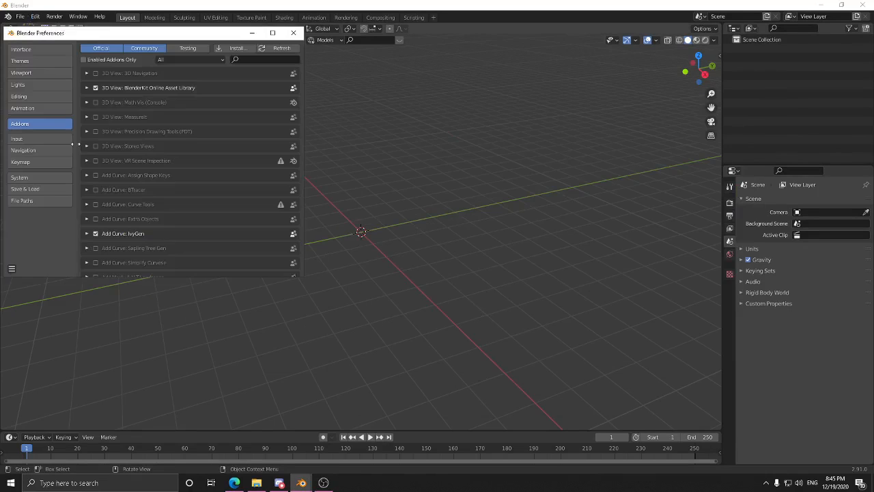
Install the blender_source_tools and afx-blender-scripts add-ons from their zips
{"action": "left_click", "coordinate": [238, 48]}
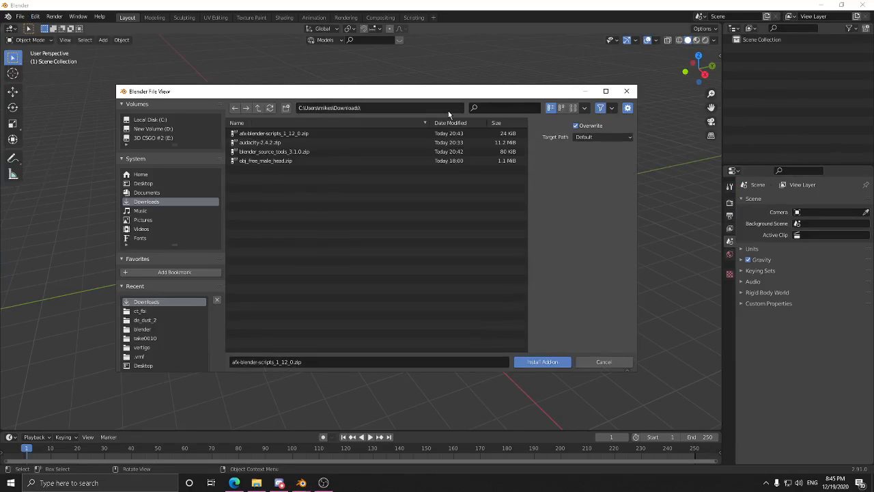
{"action": "left_click", "coordinate": [274, 151]}
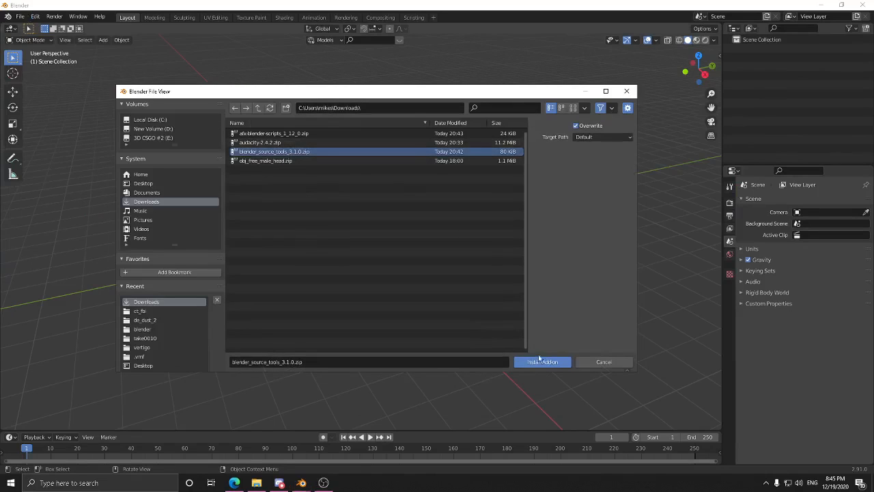
{"action": "left_click", "coordinate": [540, 361]}
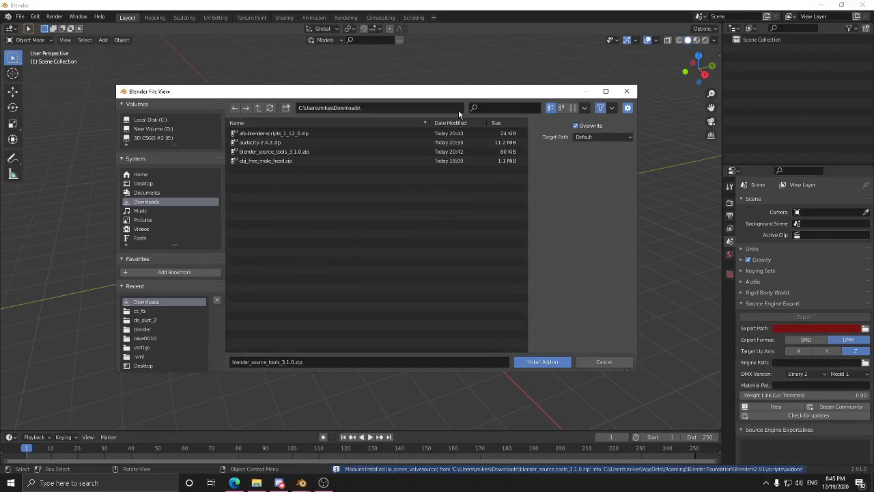
{"action": "left_click", "coordinate": [273, 133]}
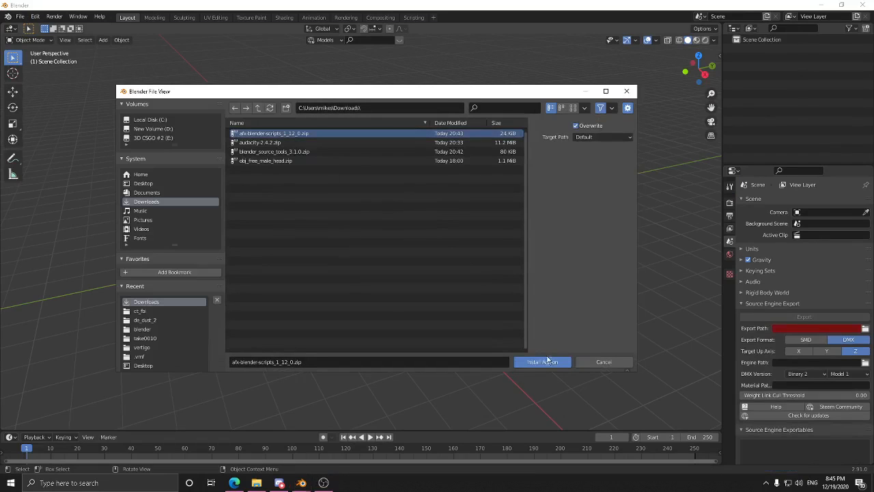
{"action": "left_click", "coordinate": [541, 362]}
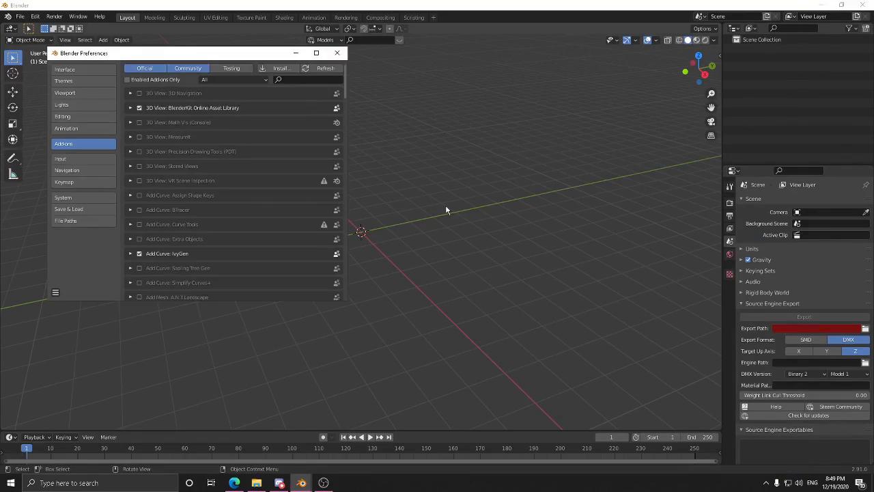
Install the io_import_vmf add-on, enable Import Valve Map Format and start a new game definition
{"action": "left_click", "coordinate": [281, 69]}
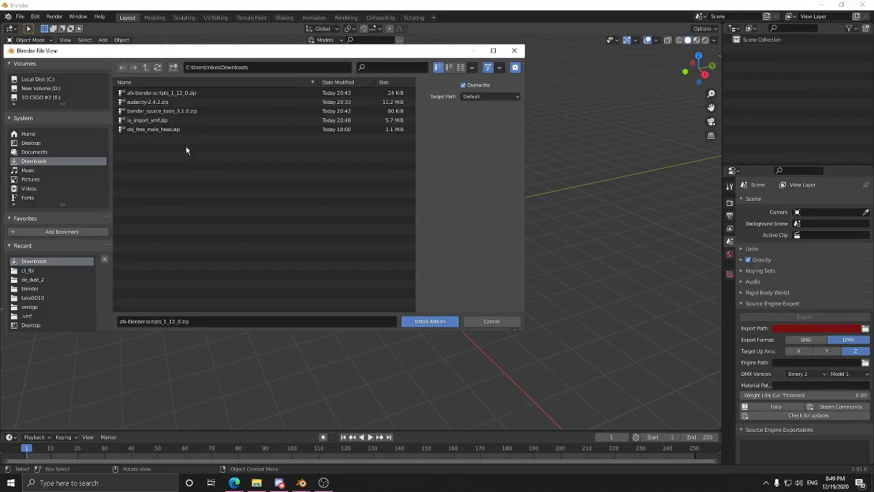
{"action": "left_click", "coordinate": [147, 120]}
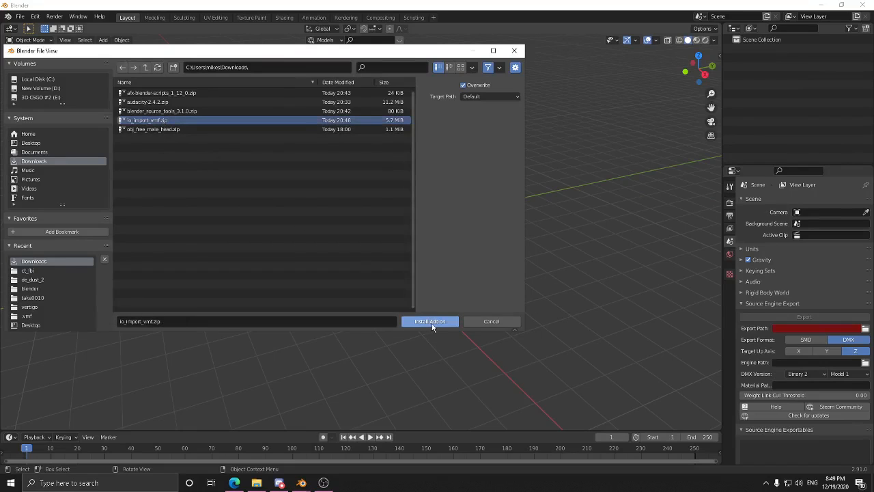
{"action": "left_click", "coordinate": [429, 321]}
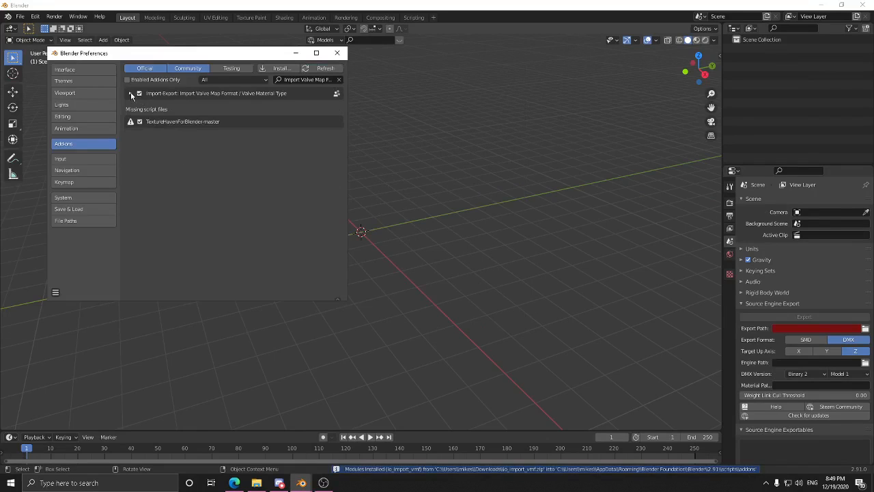
{"action": "left_click", "coordinate": [131, 90]}
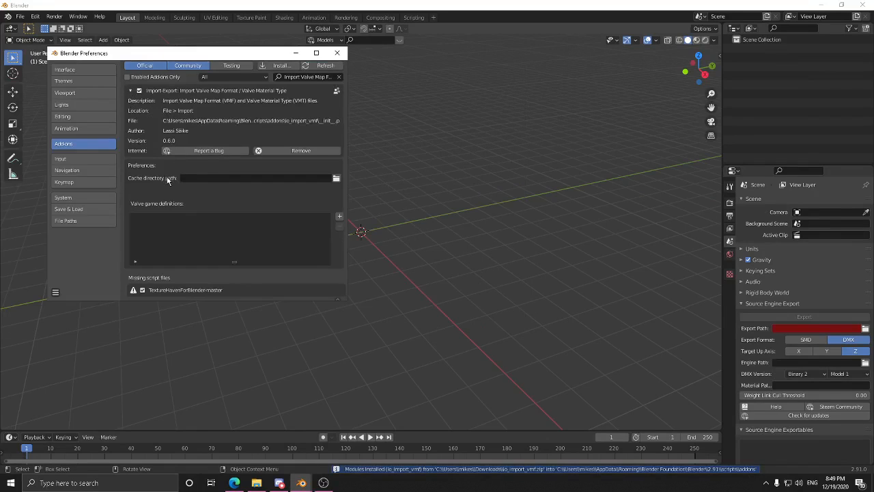
{"action": "left_click", "coordinate": [339, 217]}
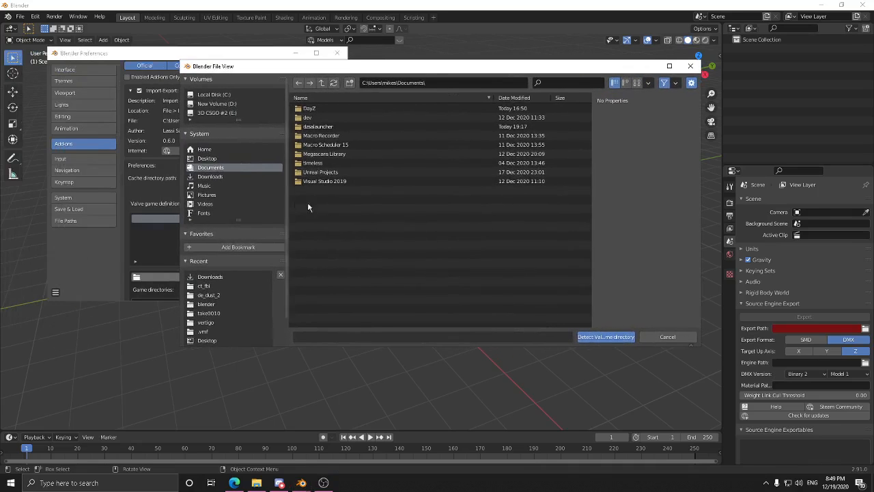
Browse to the Counter-Strike Global Offensive csgo folder as the game definition and close Preferences
{"action": "left_click", "coordinate": [213, 94]}
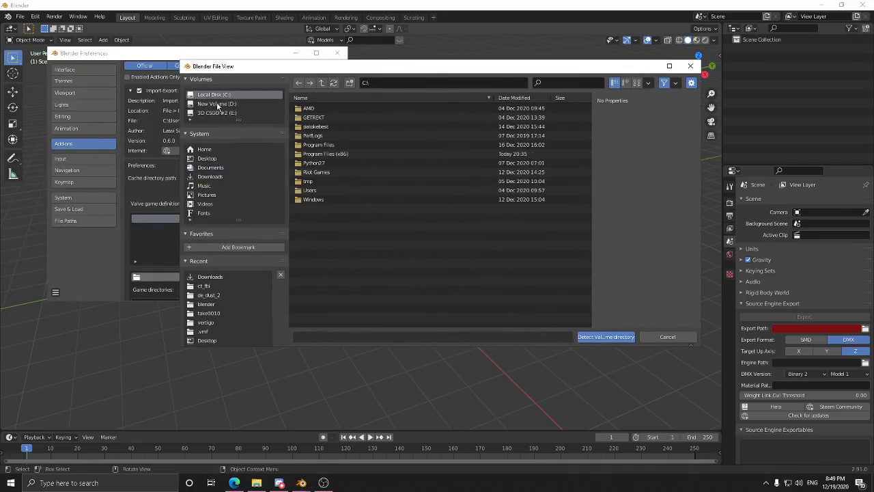
{"action": "double_click", "coordinate": [325, 153]}
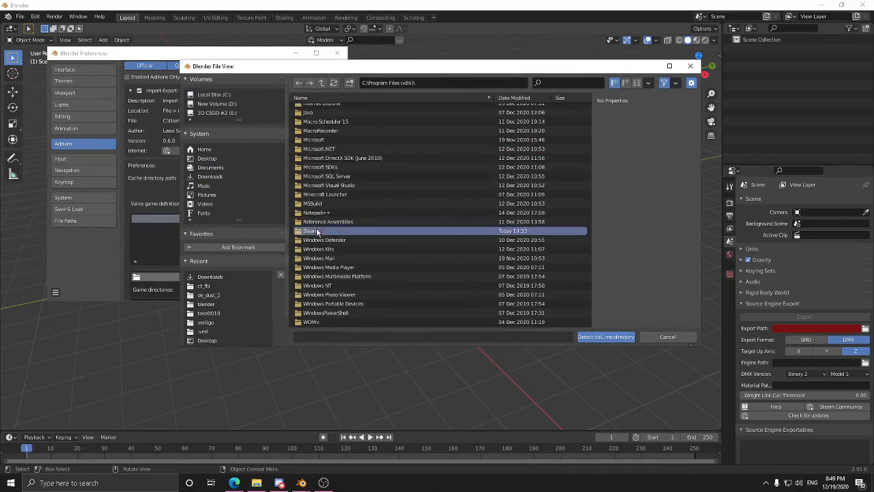
{"action": "double_click", "coordinate": [312, 230]}
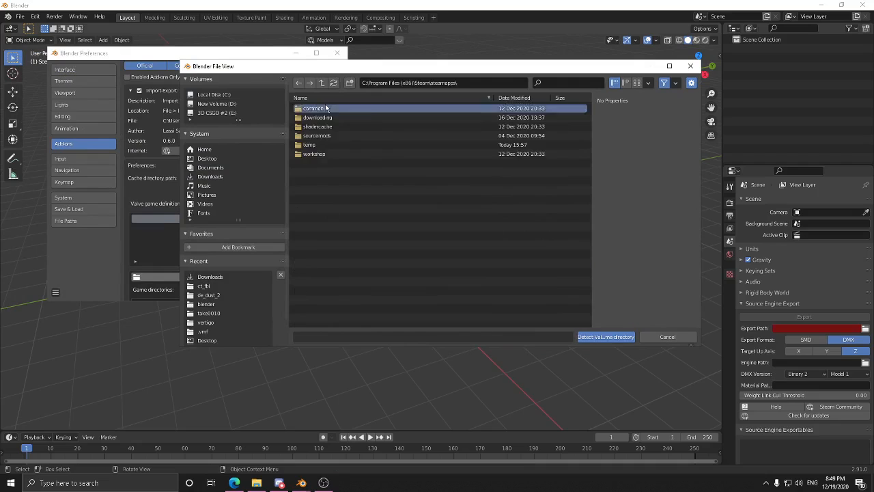
{"action": "double_click", "coordinate": [312, 108]}
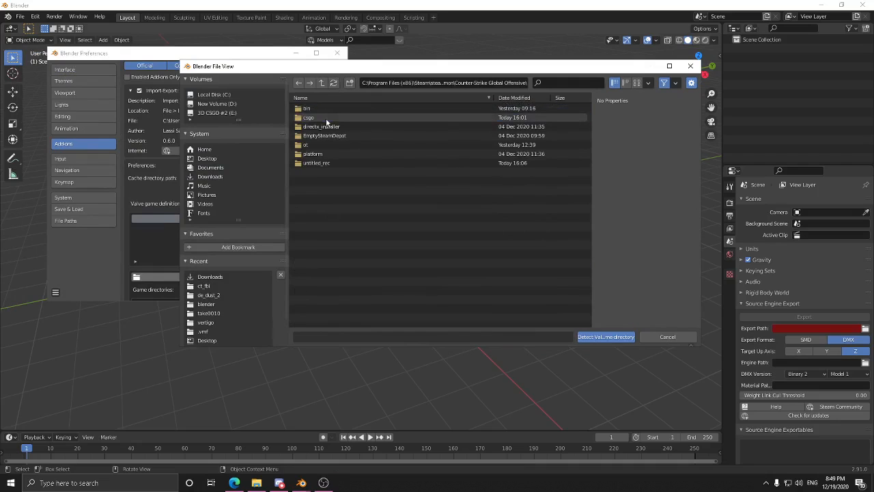
{"action": "double_click", "coordinate": [308, 118]}
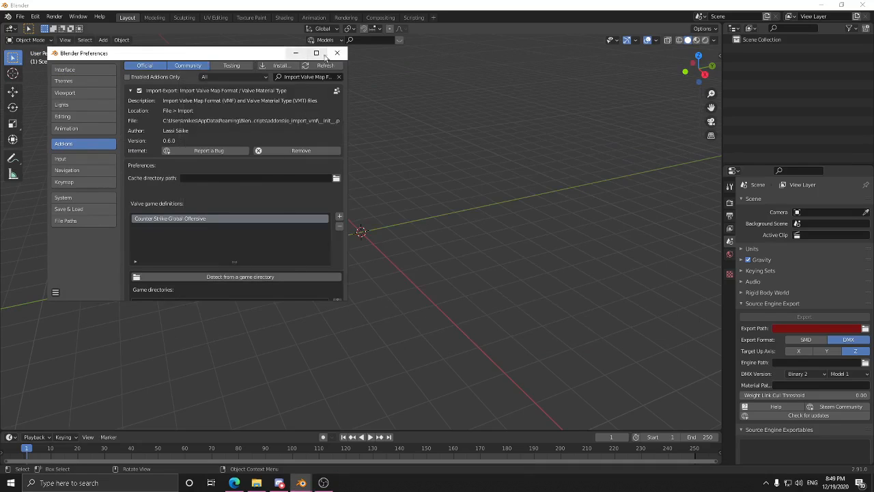
{"action": "left_click", "coordinate": [336, 52]}
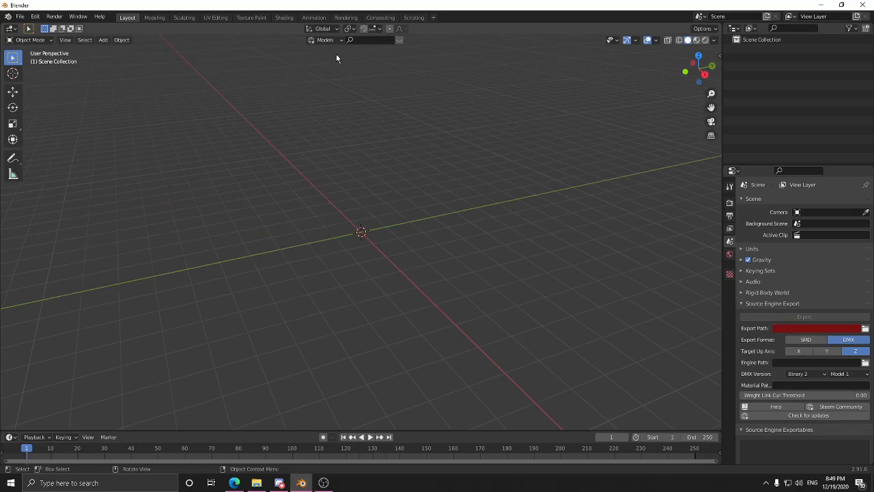
Toggle the system console on and off from the Window menu
{"action": "left_click", "coordinate": [78, 16]}
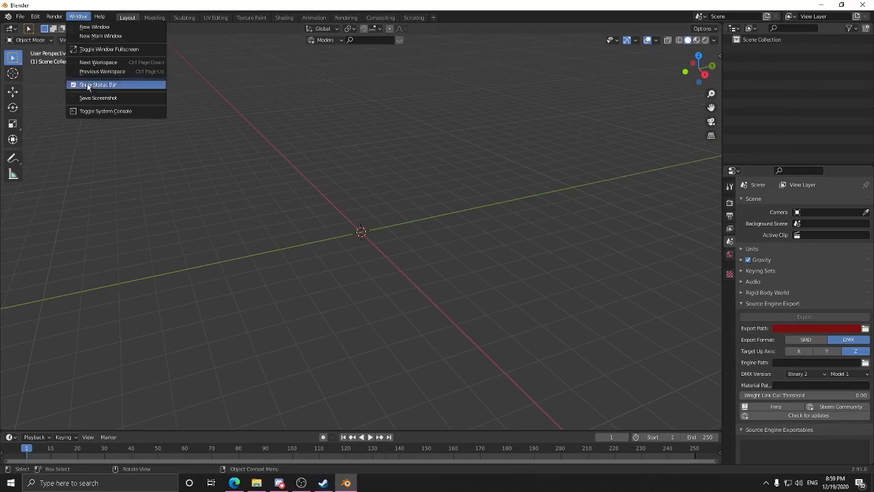
{"action": "left_click", "coordinate": [105, 110]}
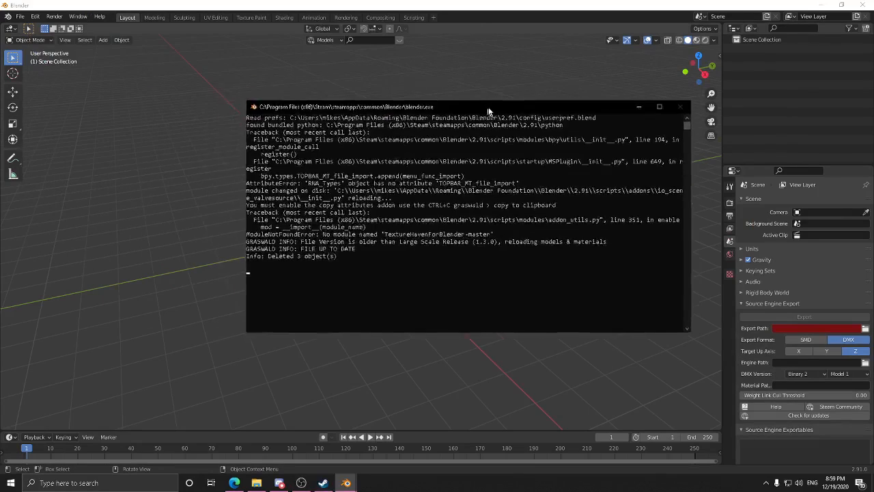
{"action": "left_click", "coordinate": [680, 107]}
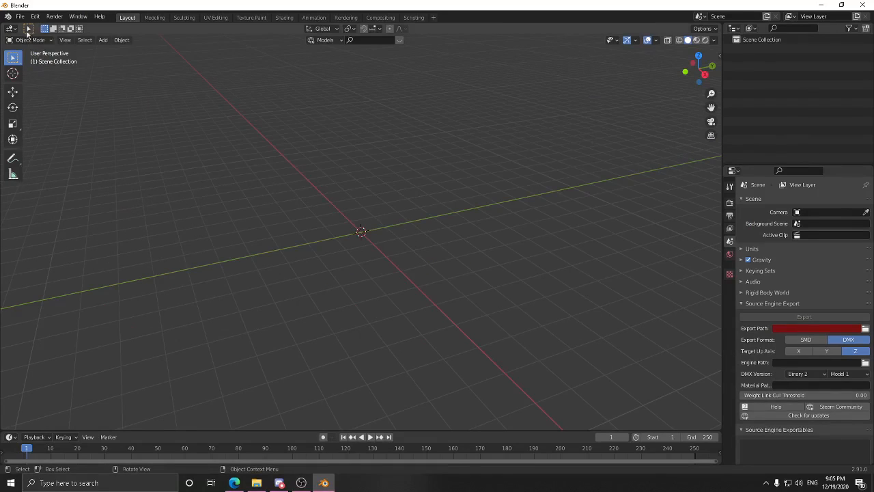
Import de_dust2_dust_d.vmf from the decompiled maps folder as a Valve Map Format file
{"action": "left_click", "coordinate": [21, 16]}
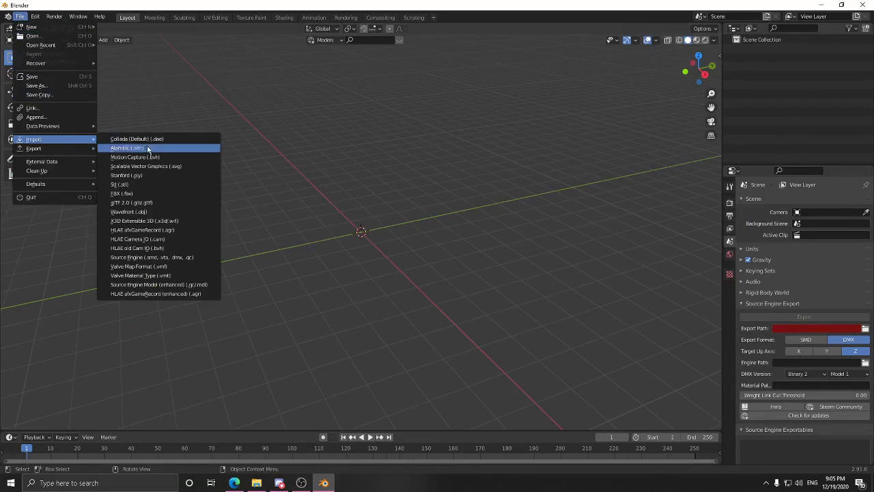
{"action": "mouse_move", "coordinate": [180, 266]}
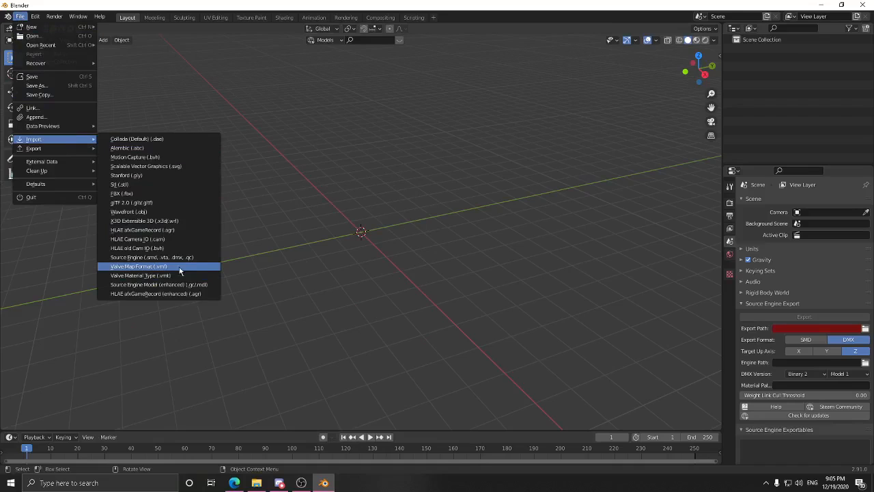
{"action": "left_click", "coordinate": [138, 266]}
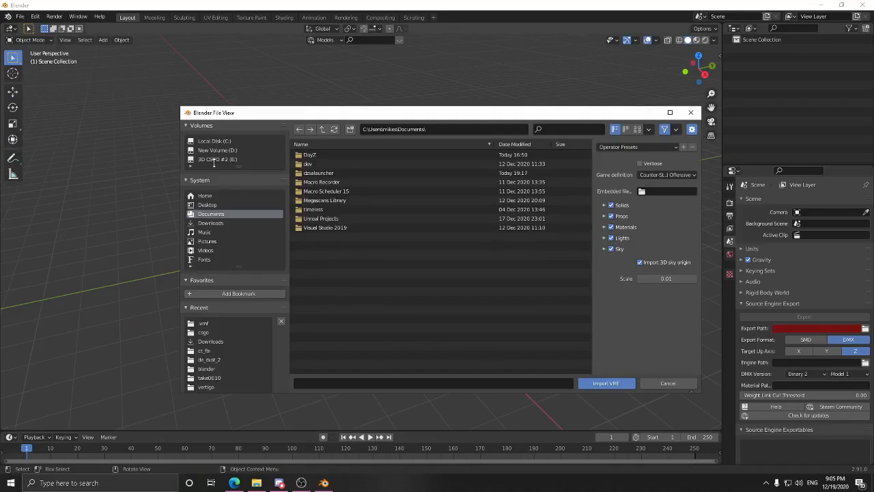
{"action": "left_click", "coordinate": [217, 159]}
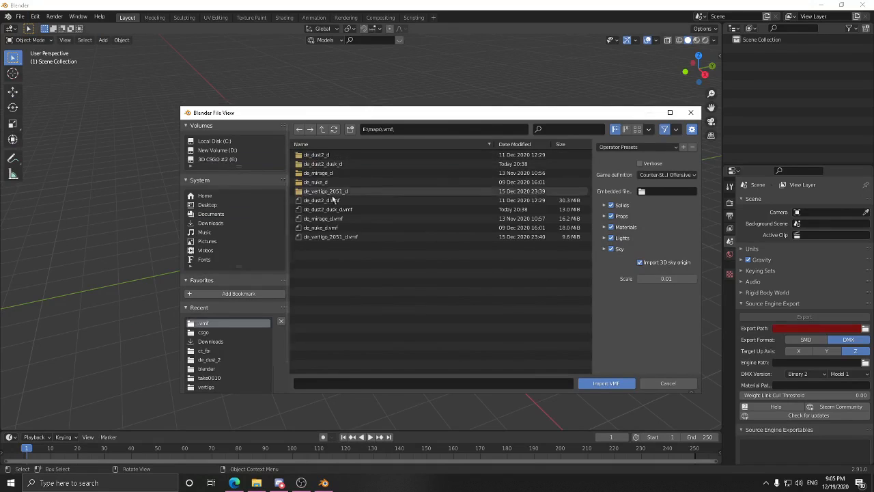
{"action": "left_click", "coordinate": [328, 209]}
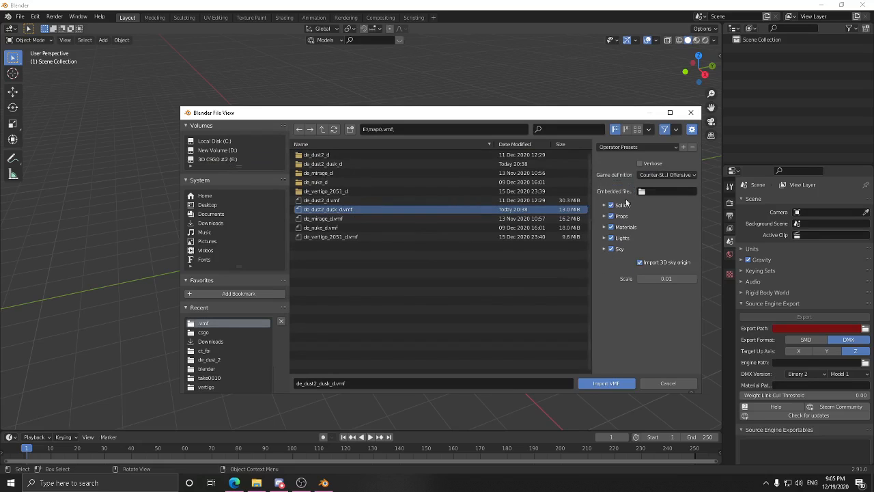
{"action": "left_click", "coordinate": [606, 383]}
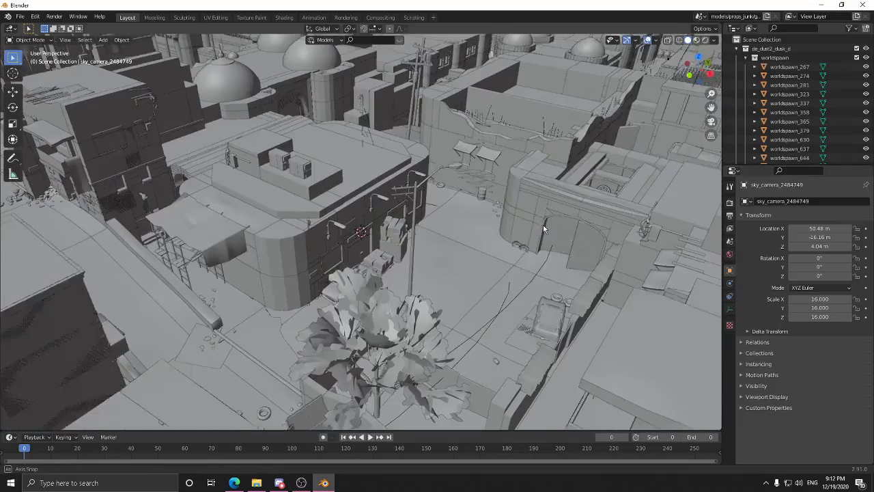
{"action": "key", "text": "z"}
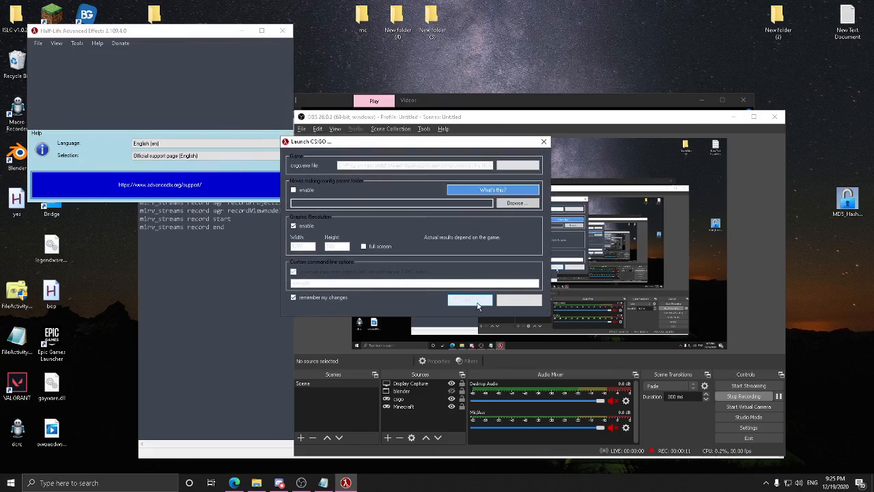
Confirm the Launch CS:GO dialog to start the game with the current settings
{"action": "left_click", "coordinate": [469, 301]}
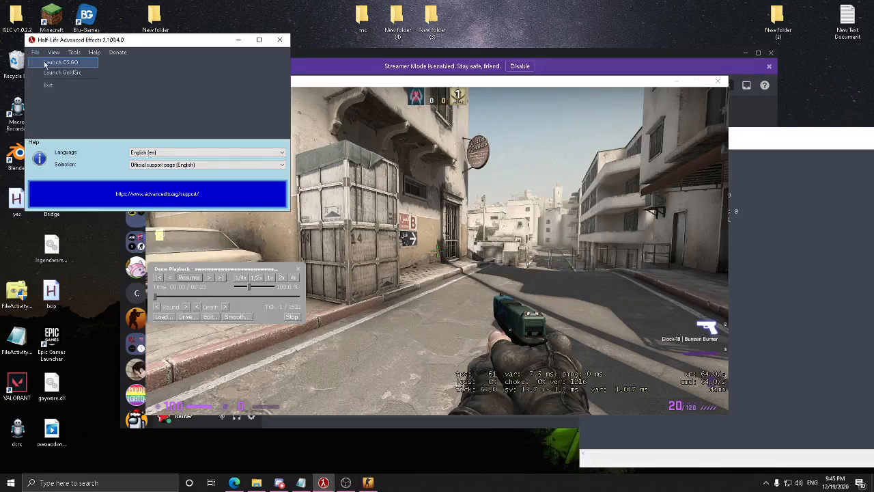
Relaunch CS:GO from HLAE's File menu with the same launch settings
{"action": "left_click", "coordinate": [62, 63]}
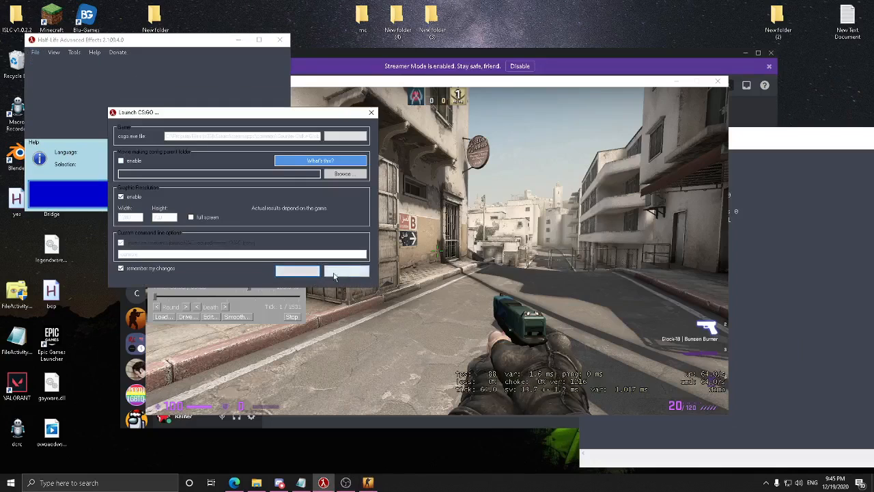
{"action": "left_click", "coordinate": [346, 271]}
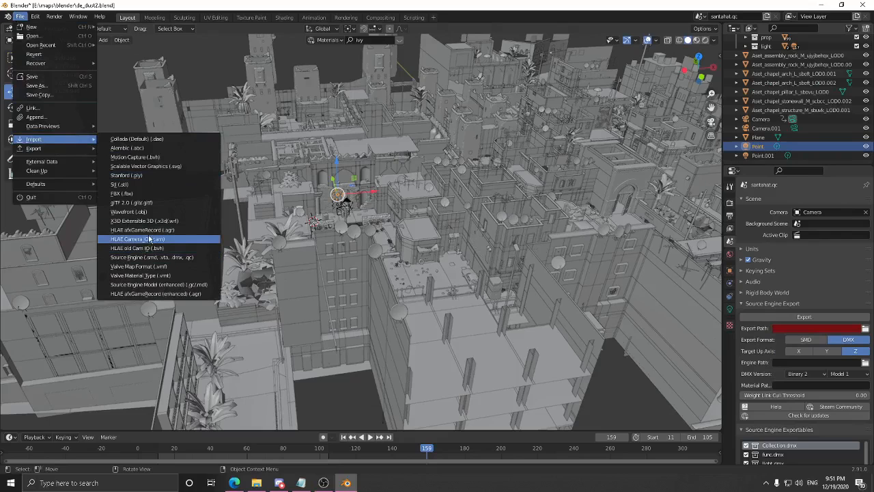
{"action": "mouse_move", "coordinate": [161, 230]}
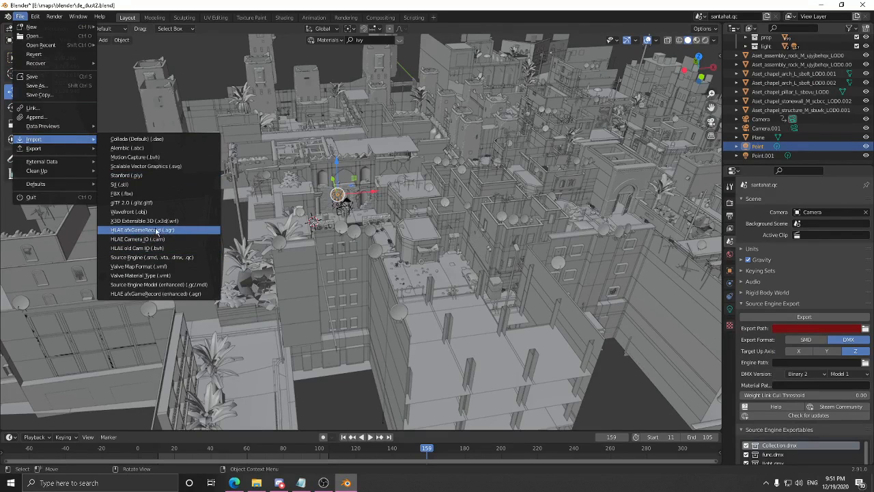
{"action": "mouse_move", "coordinate": [156, 293]}
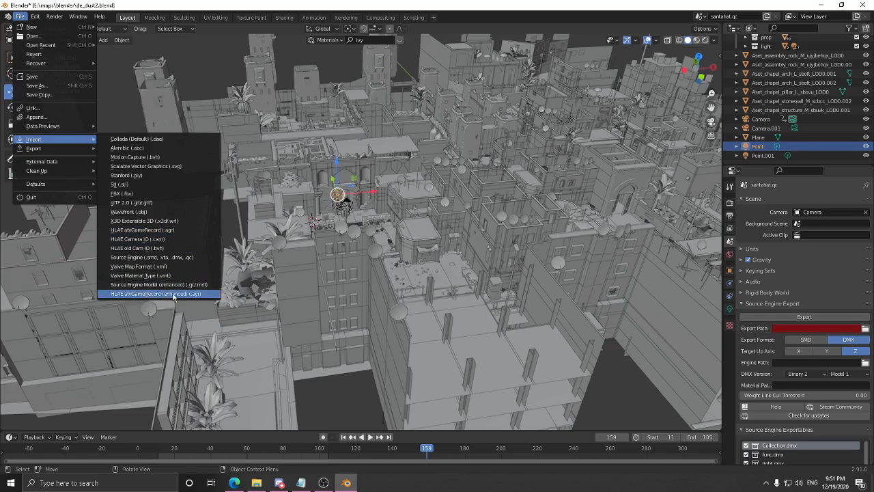
Import afxGameRecord.agr using the Counter-Strike Global Offensive game definition
{"action": "left_click", "coordinate": [153, 294]}
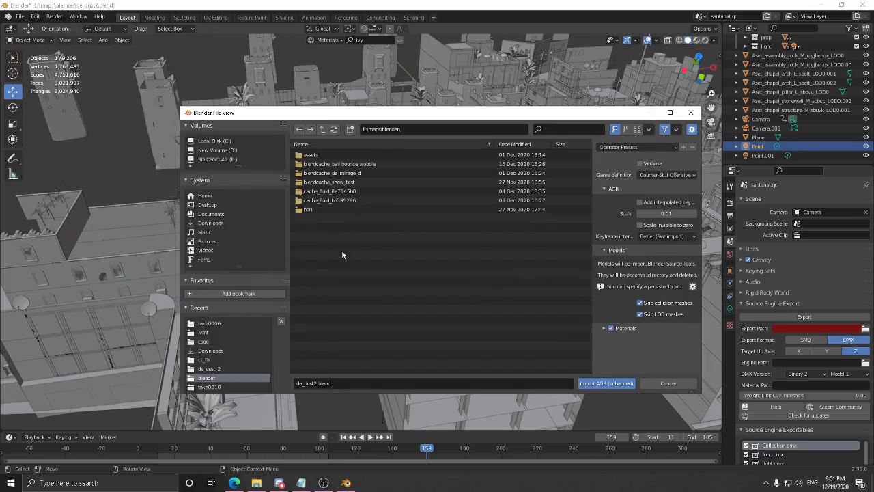
{"action": "left_click", "coordinate": [666, 175]}
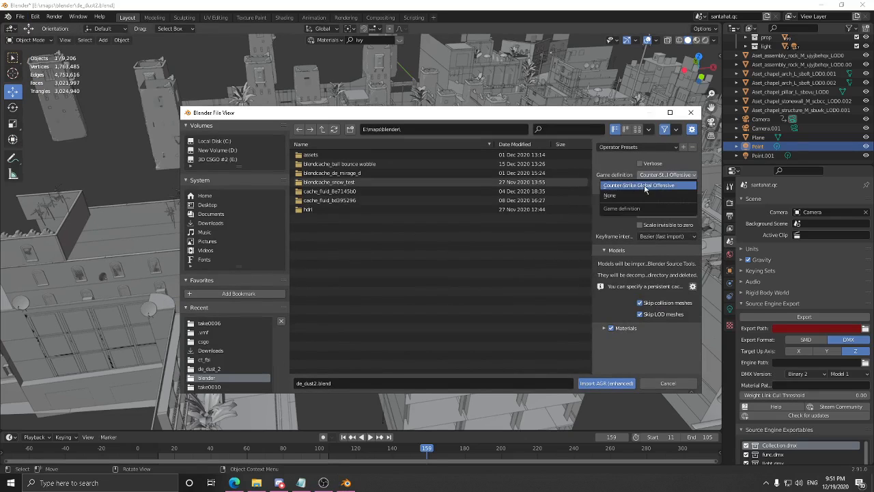
{"action": "left_click", "coordinate": [639, 185]}
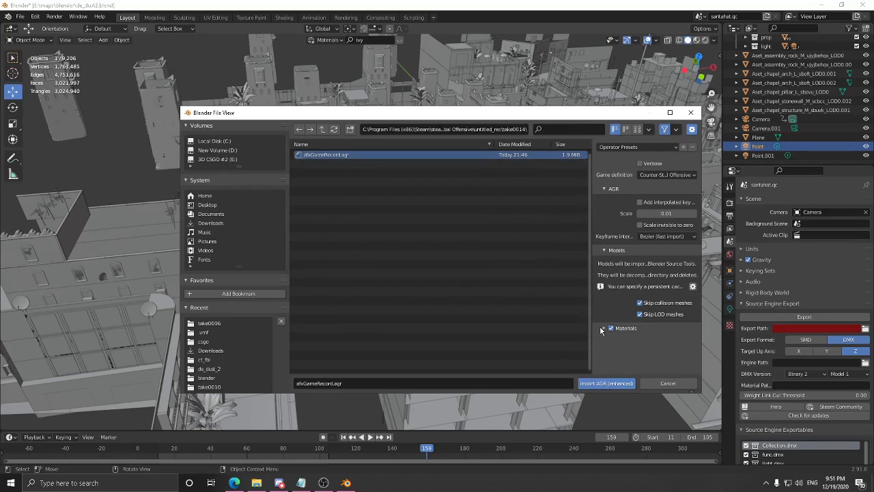
{"action": "left_click", "coordinate": [612, 327]}
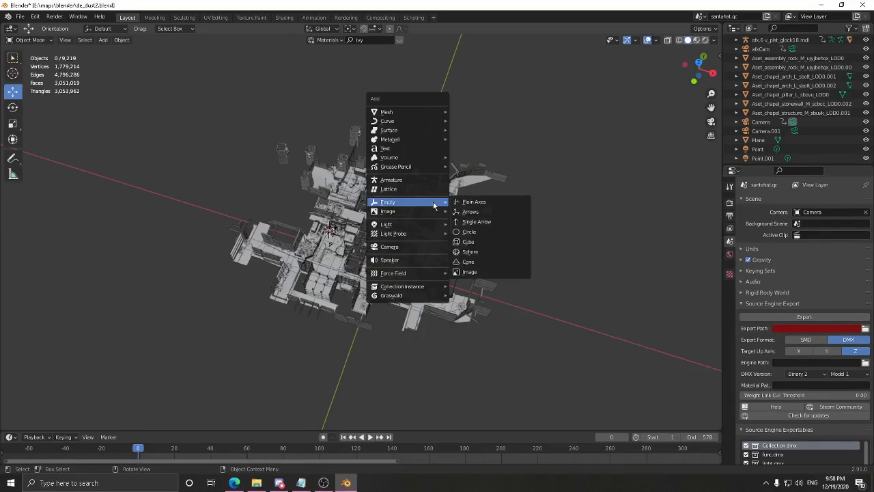
Add a plain-axes empty for the characters and set its rotation to -90 degrees
{"action": "left_click", "coordinate": [474, 203]}
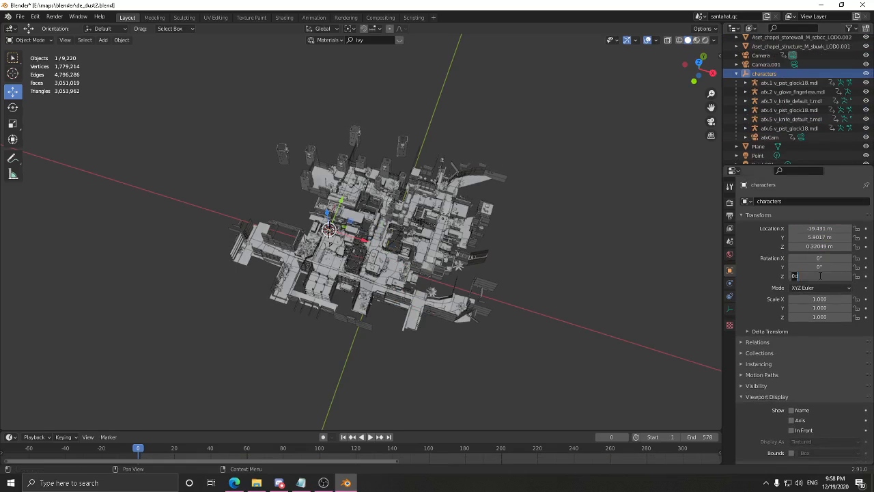
{"action": "type", "text": "-90°"}
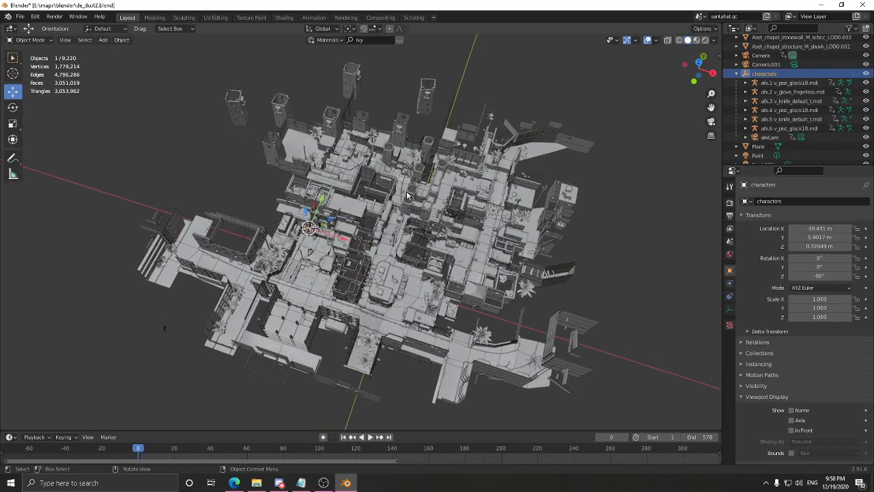
{"action": "mouse_move", "coordinate": [279, 287]}
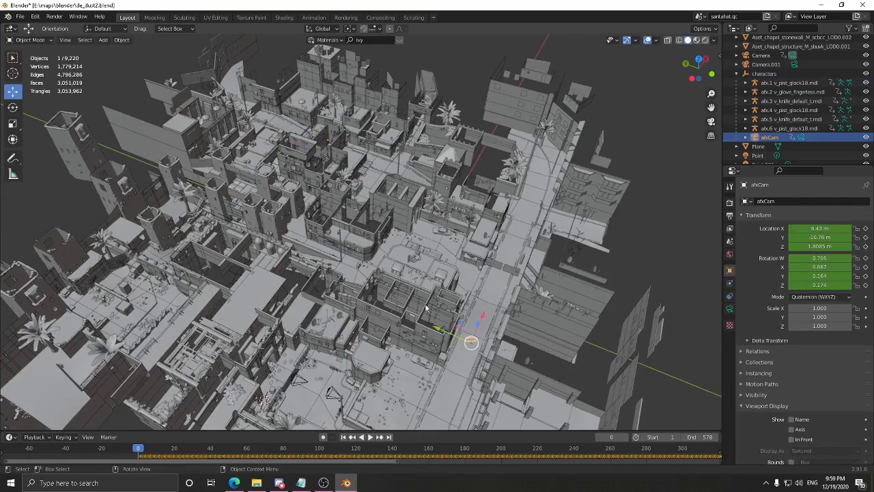
Set afxCam as the active scene camera via View > Cameras
{"action": "left_click", "coordinate": [121, 40]}
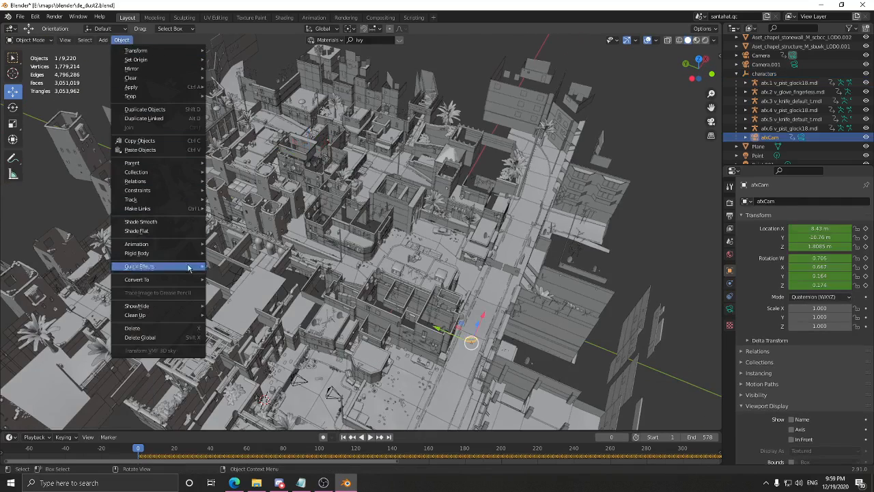
{"action": "mouse_move", "coordinate": [136, 230]}
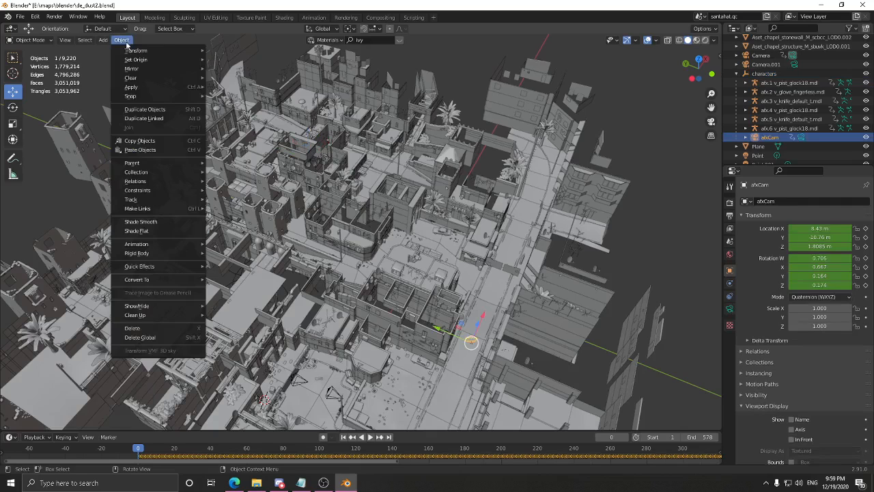
{"action": "left_click", "coordinate": [64, 38]}
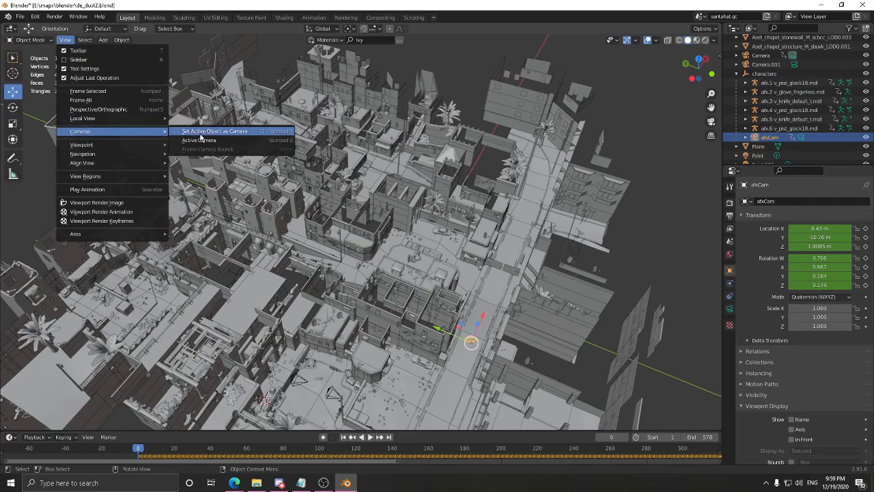
{"action": "left_click", "coordinate": [214, 131]}
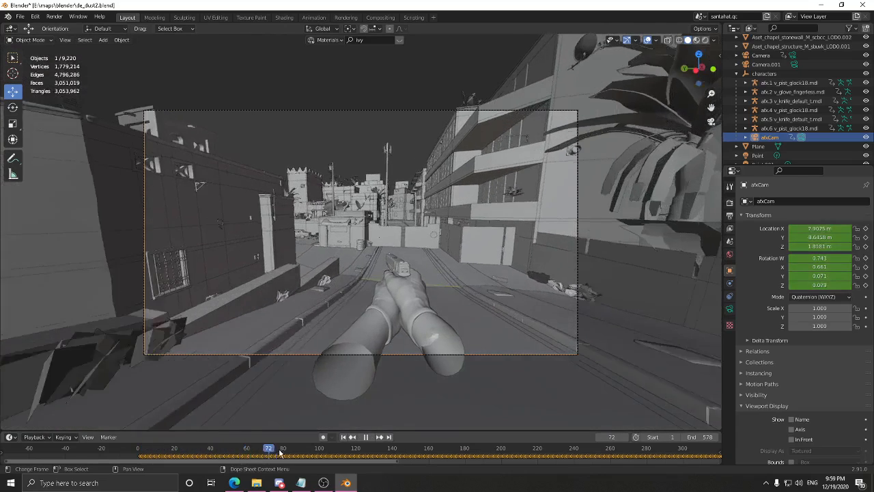
Scrub the timeline playhead to later frames of the recorded demo animation
{"action": "left_click", "coordinate": [317, 448]}
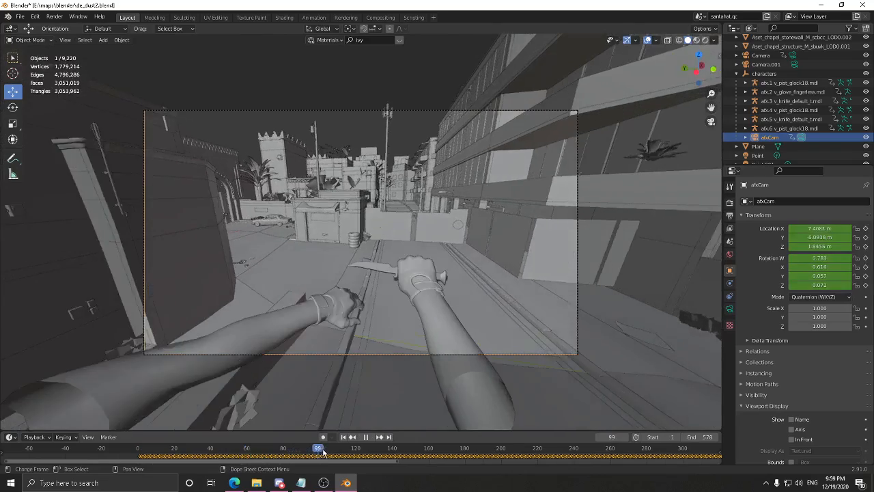
{"action": "left_click_drag", "start_coordinate": [317, 448], "coordinate": [367, 448]}
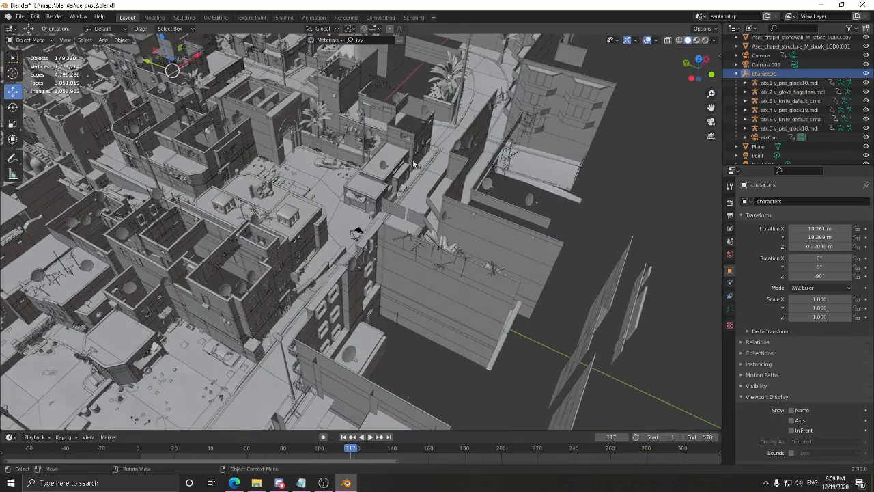
Nudge the characters empty along one axis so the players sit on the map, then return to the afxCam view
{"action": "key", "text": "g"}
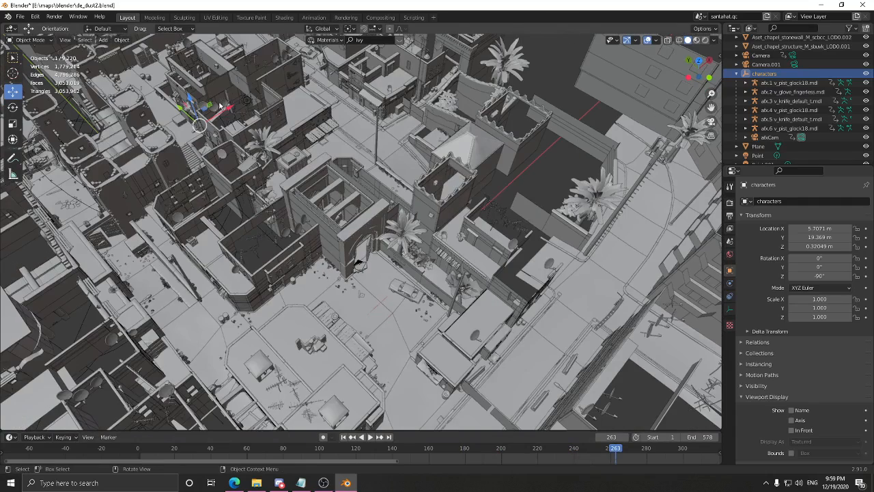
{"action": "key", "text": "g"}
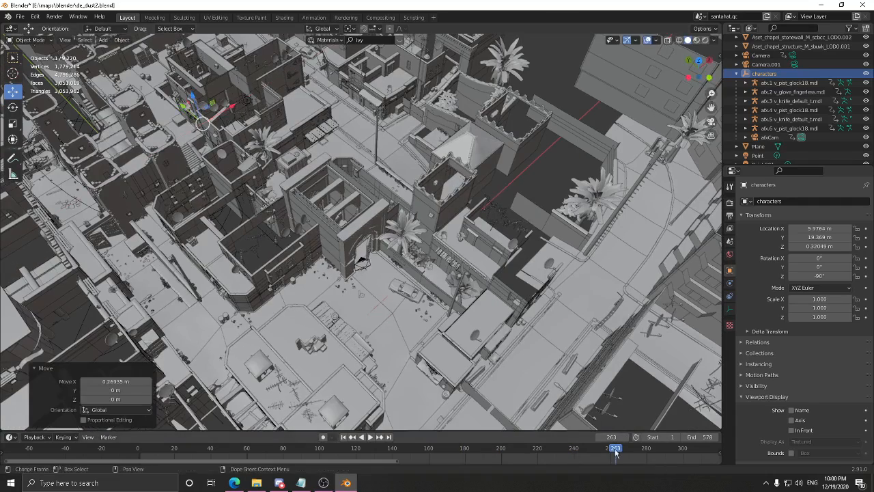
{"action": "left_click", "coordinate": [361, 437]}
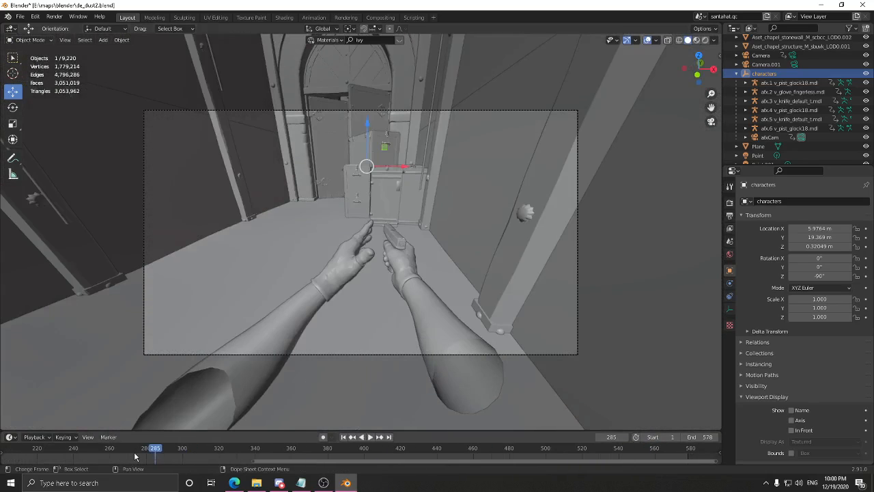
Scrub to later frames showing the textured first-person hands and bring up afxCam's lens settings
{"action": "left_click", "coordinate": [352, 437]}
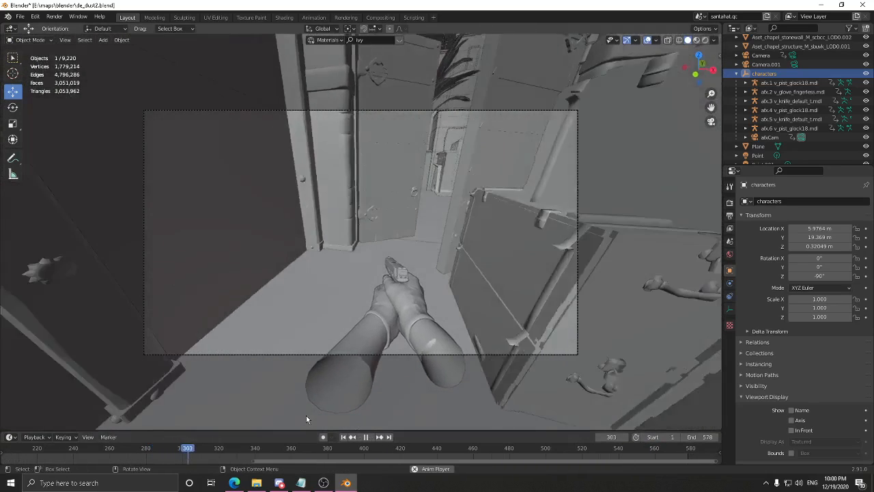
{"action": "left_click", "coordinate": [366, 437]}
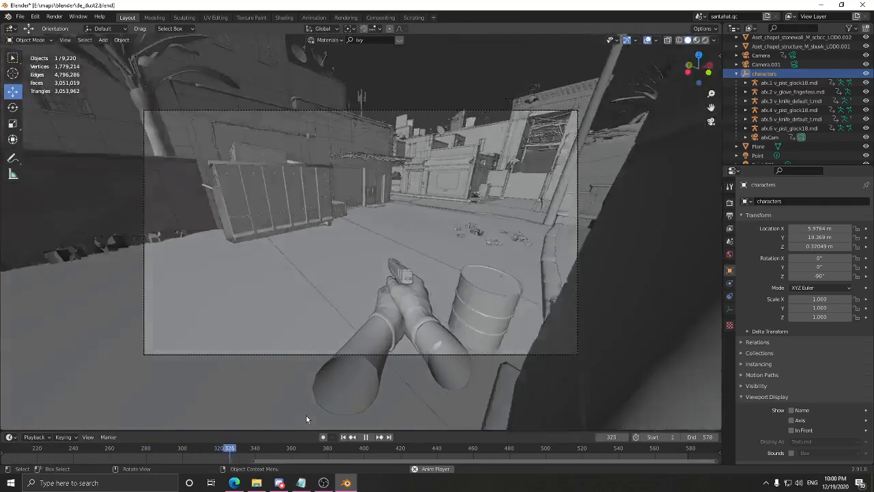
{"action": "left_click", "coordinate": [366, 437]}
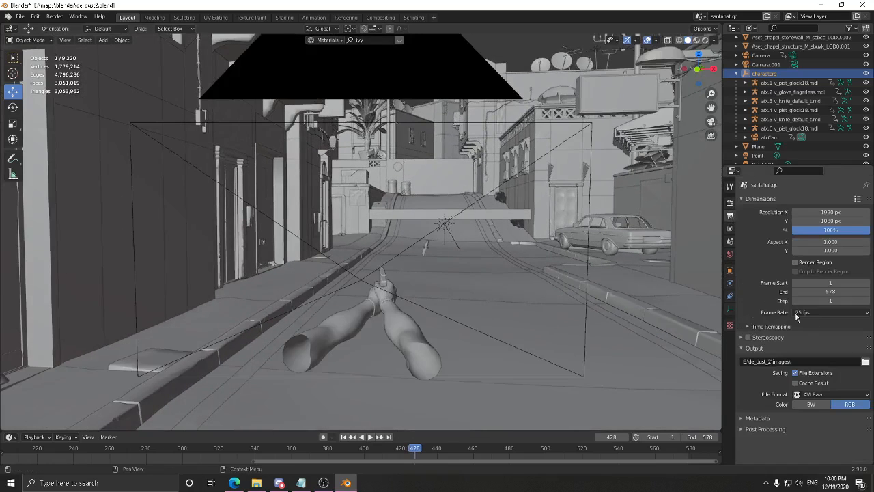
{"action": "left_click", "coordinate": [830, 312]}
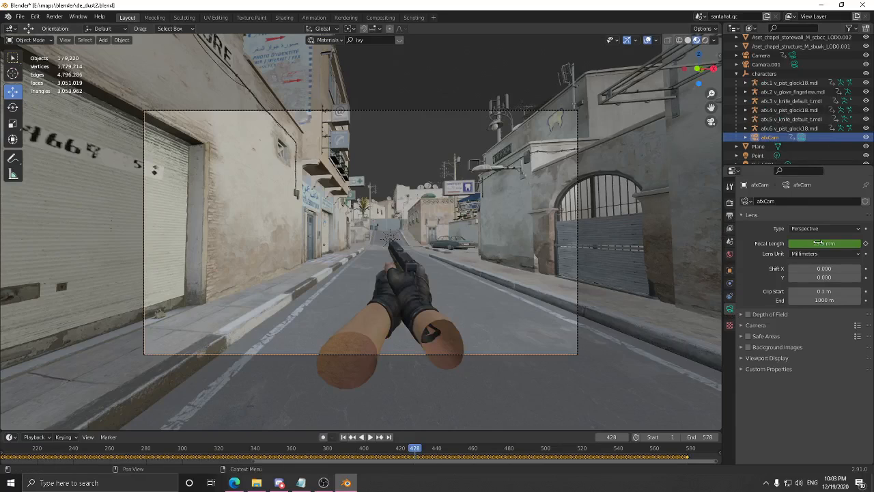
Clear the Focal Length keyframes, set a shorter fixed focal length, and check later frames for the wider view
{"action": "right_click", "coordinate": [824, 243]}
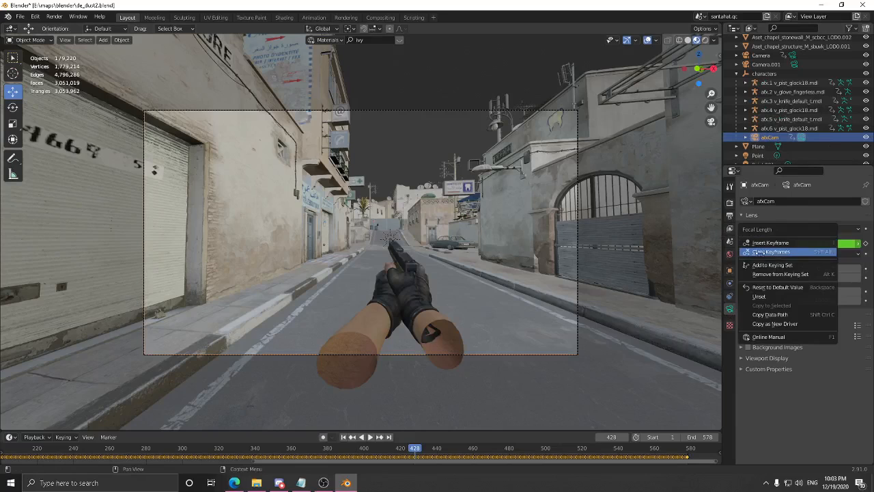
{"action": "mouse_move", "coordinate": [771, 252]}
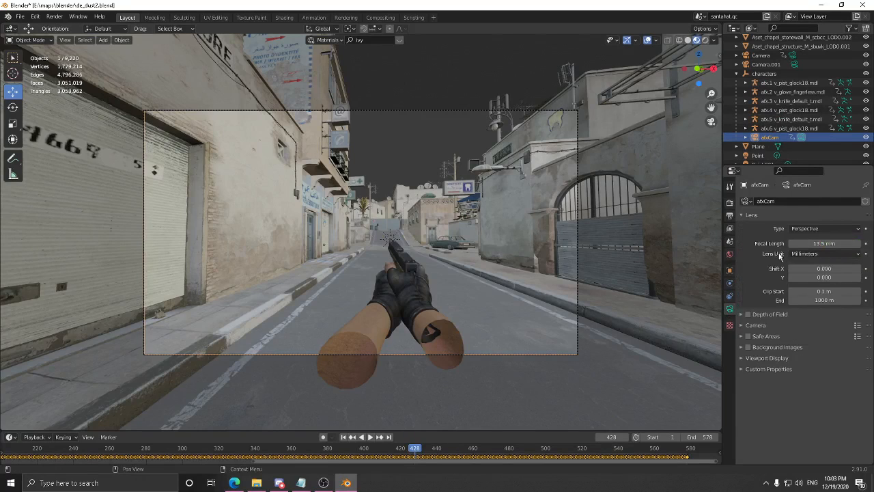
{"action": "left_click", "coordinate": [365, 437]}
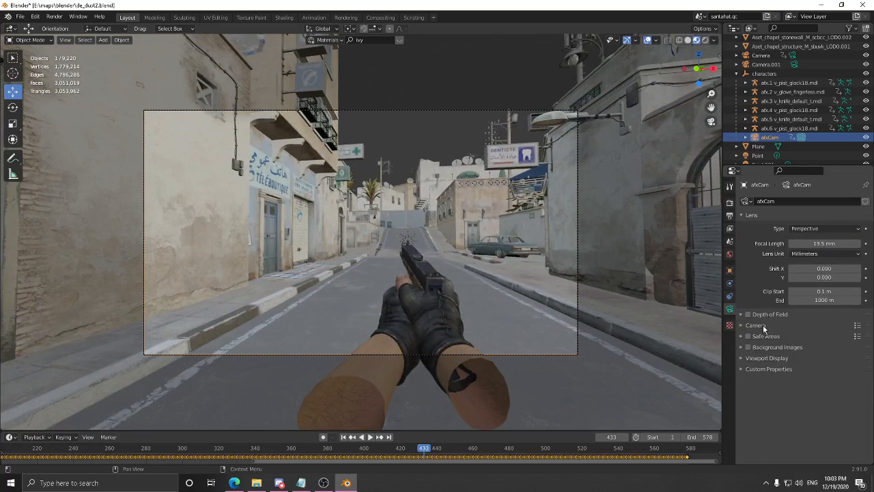
{"action": "left_click", "coordinate": [756, 325]}
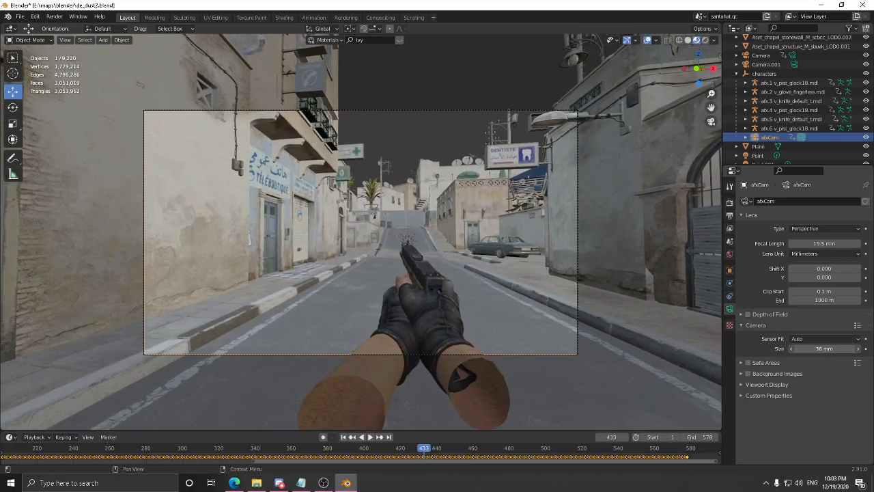
{"action": "left_click", "coordinate": [360, 437]}
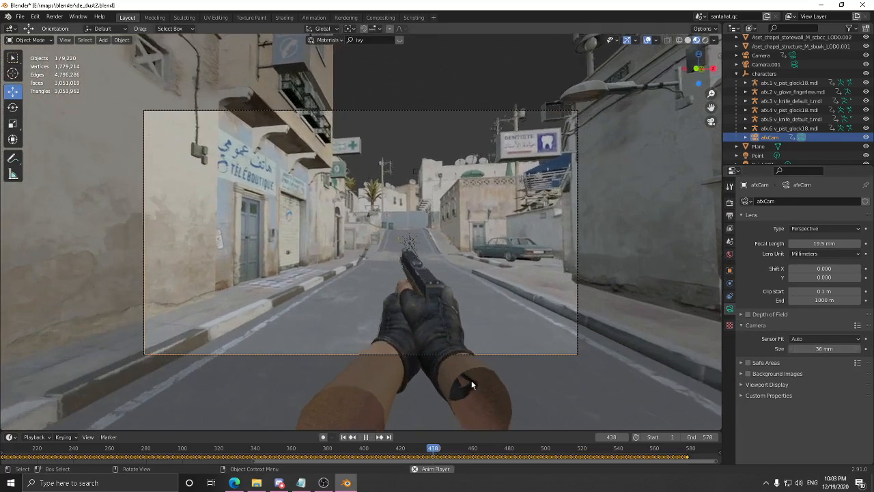
{"action": "left_click", "coordinate": [366, 437]}
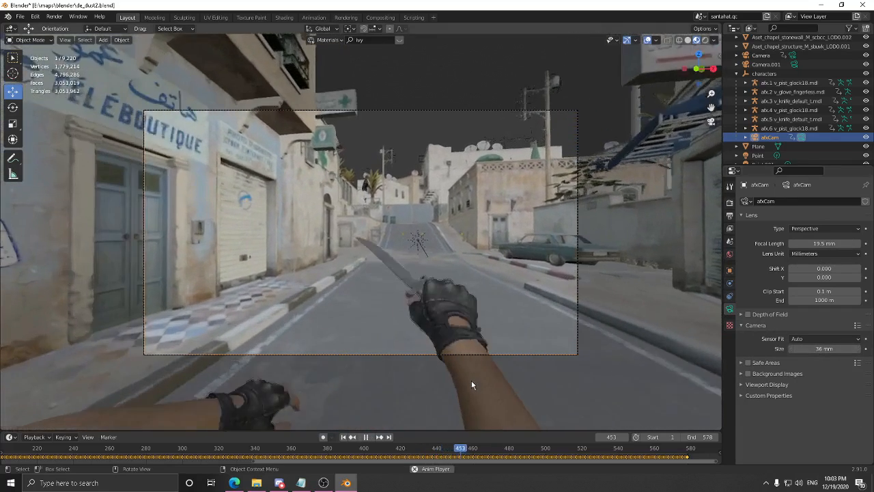